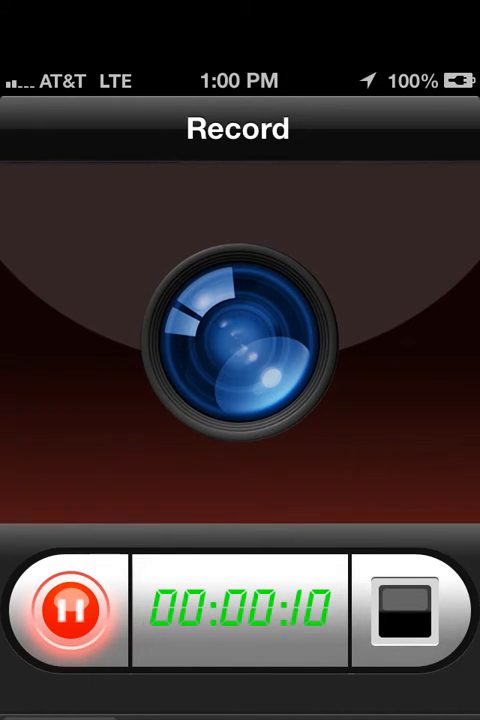
- Leave Display Recorder for the home screen while recording continues
{"action": "key", "text": "home"}
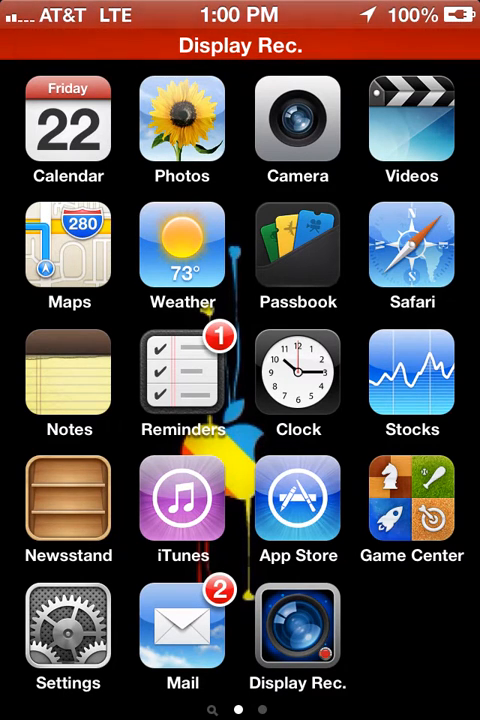
- Go into Settings and reach the VPN settings to begin a new configuration
{"action": "left_click", "coordinate": [68, 636]}
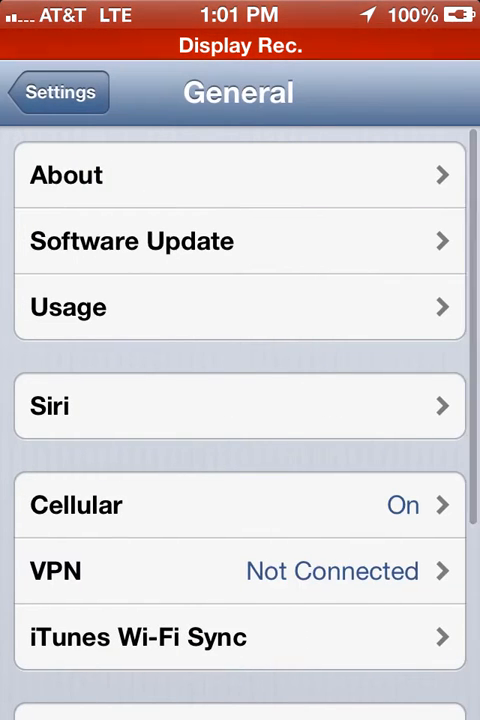
{"action": "left_click", "coordinate": [240, 570]}
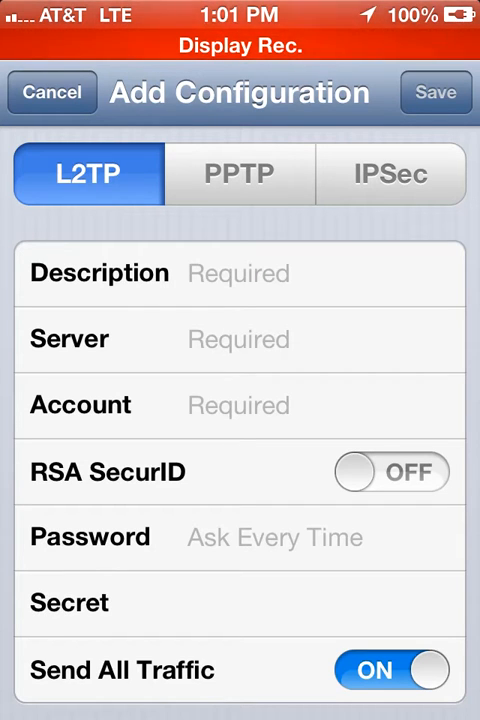
- View the PPTP and IPSec configuration forms, then cancel the unfinished configuration
{"action": "left_click", "coordinate": [240, 174]}
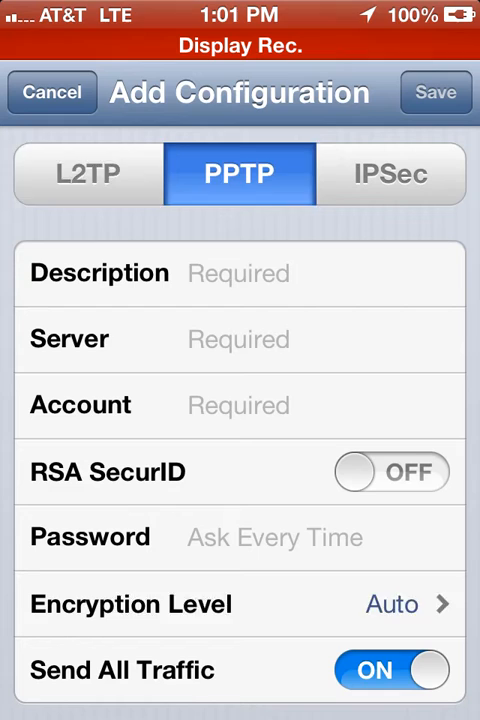
{"action": "left_click", "coordinate": [88, 174]}
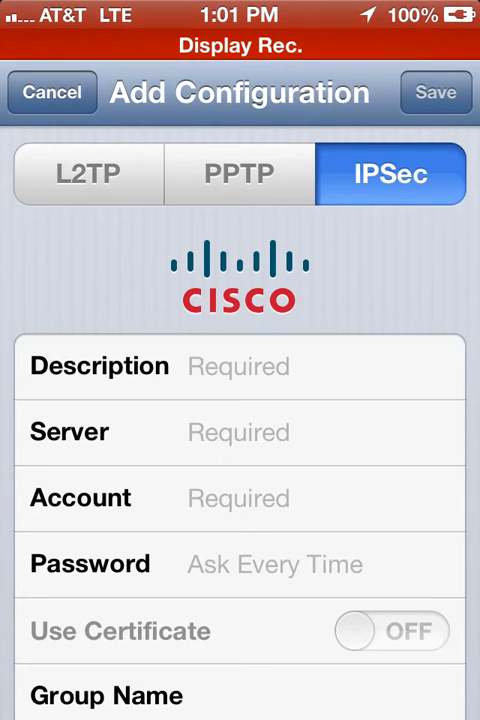
{"action": "scroll", "scroll_direction": "up", "scroll_amount": 3}
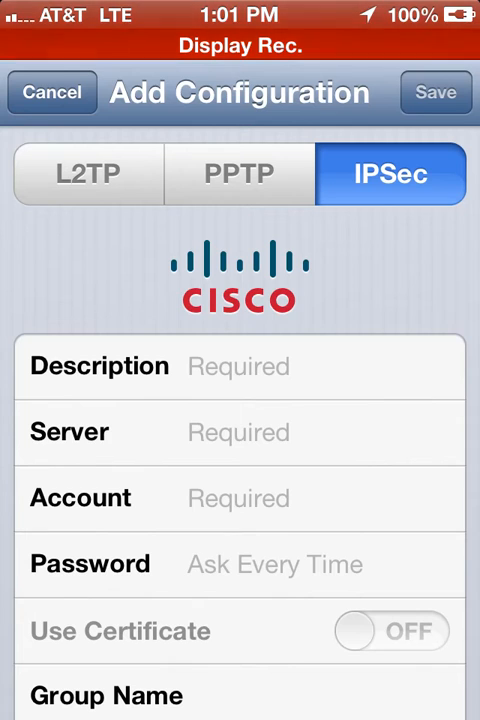
{"action": "left_click", "coordinate": [52, 92]}
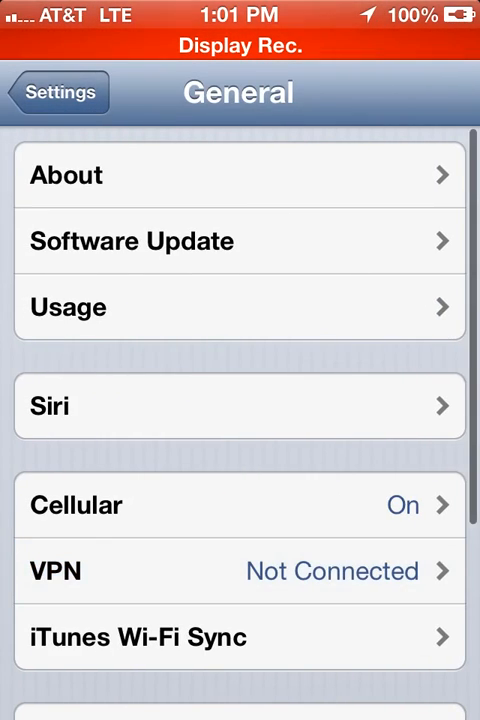
- Attempt the VPN connection with username 'alex', then return to the home screen
{"action": "left_click", "coordinate": [58, 92]}
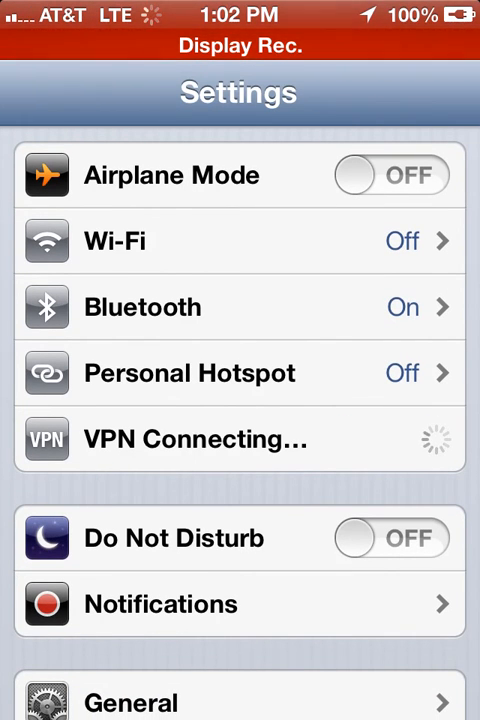
{"action": "type", "text": "alex"}
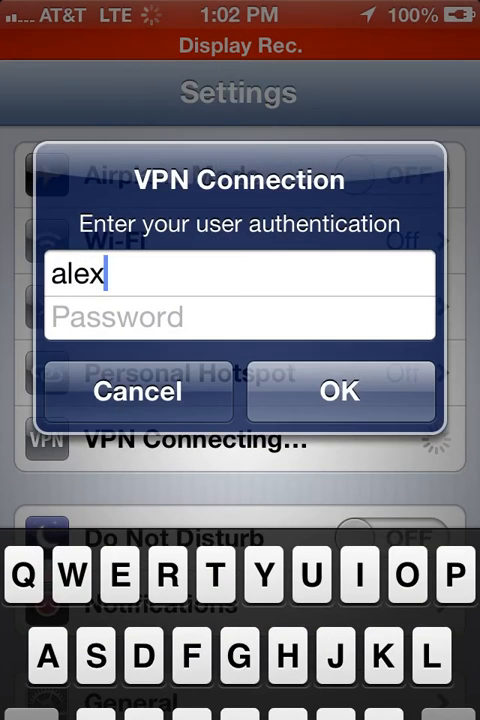
{"action": "left_click", "coordinate": [138, 390]}
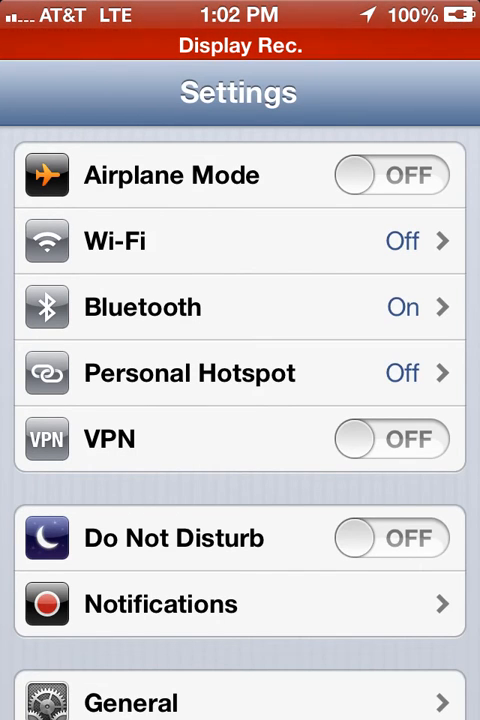
{"action": "key", "text": "home"}
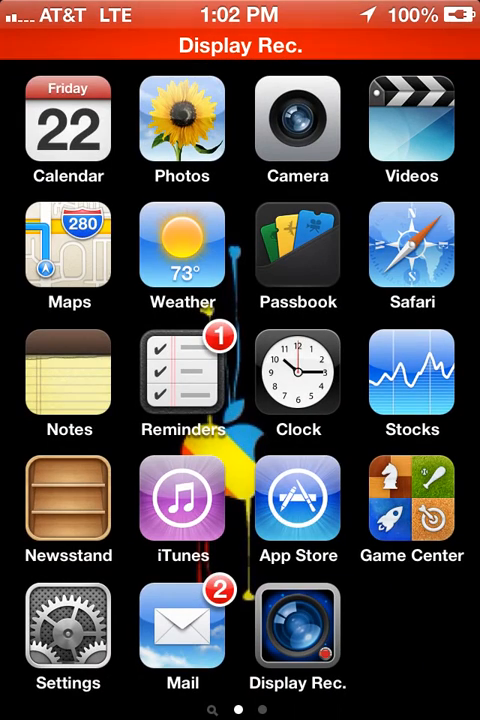